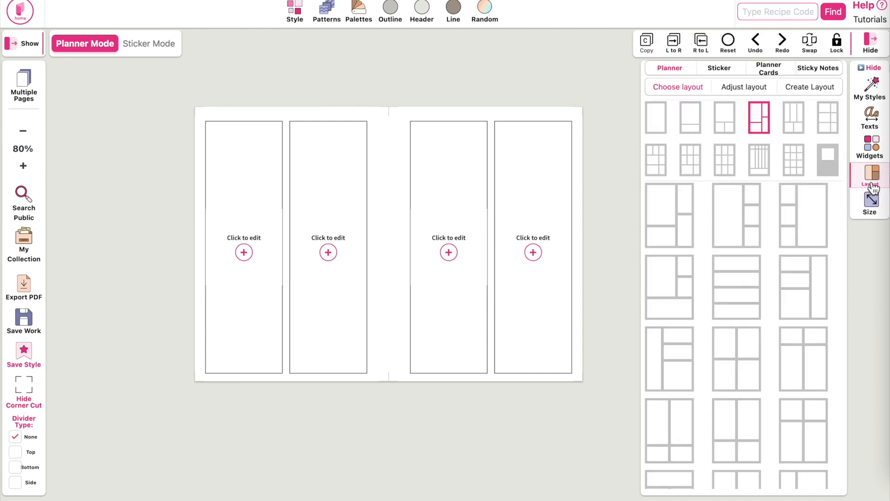
Apply the Planner Card 3.5in x 2in layout from the Planner Cards tab.
left_click(767, 68)
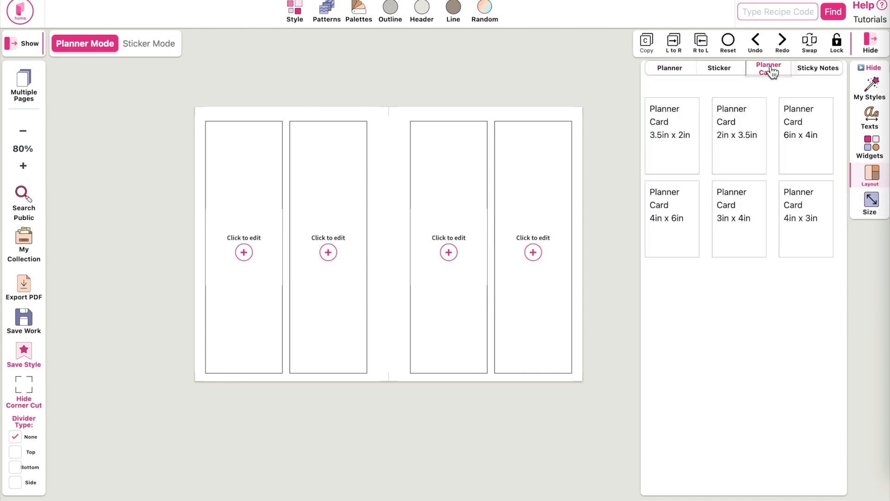
mouse_move(749, 139)
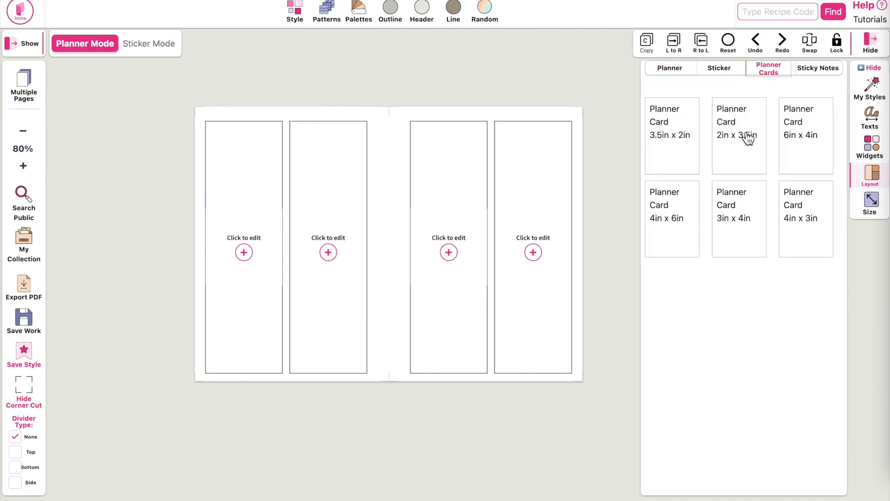
left_click(672, 122)
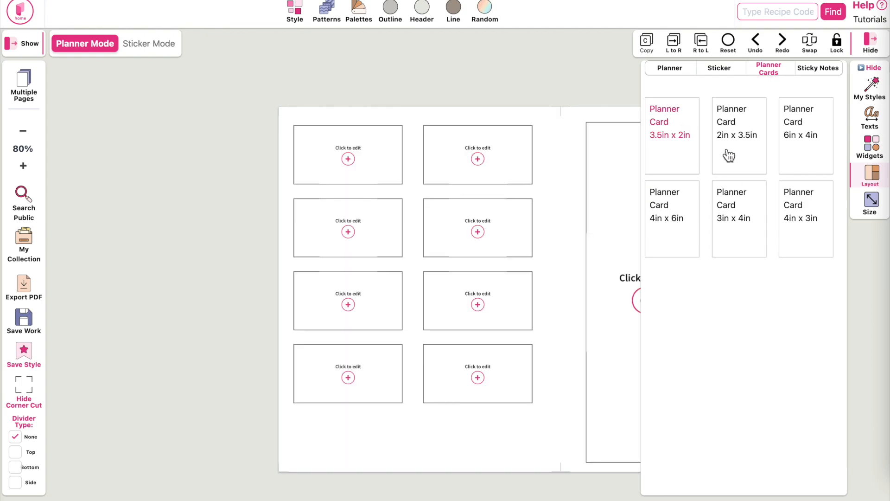
left_click(800, 122)
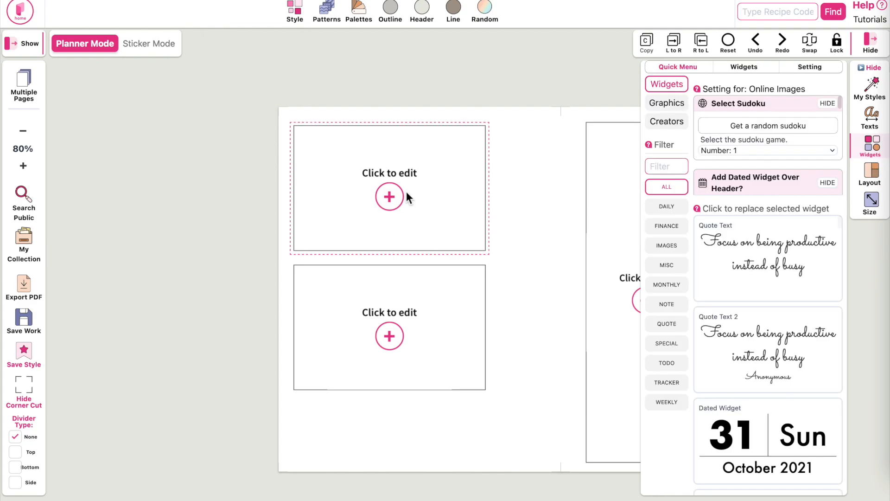
Filter widgets to MONTHLY and put a Monthly Calendar in the top card.
left_click(667, 284)
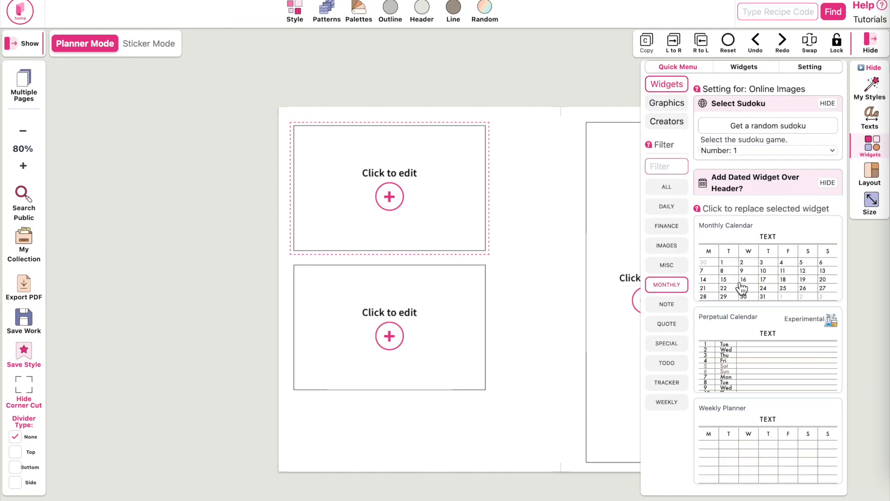
left_click(767, 258)
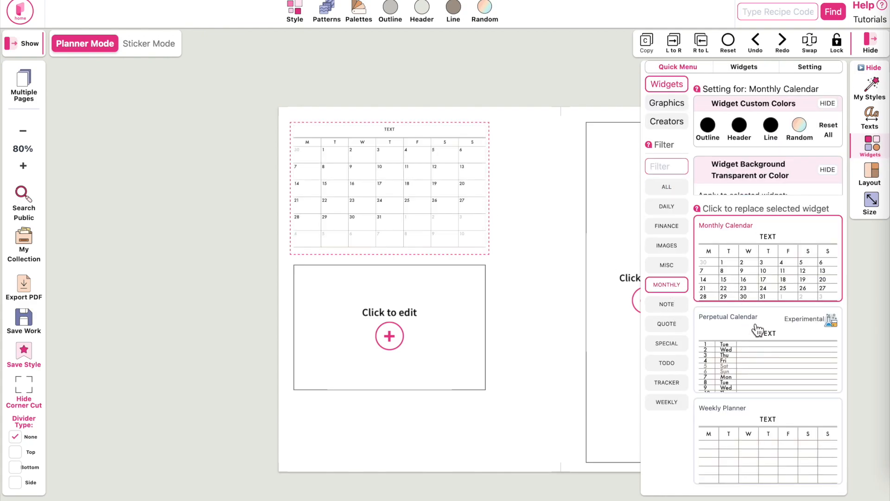
mouse_move(468, 299)
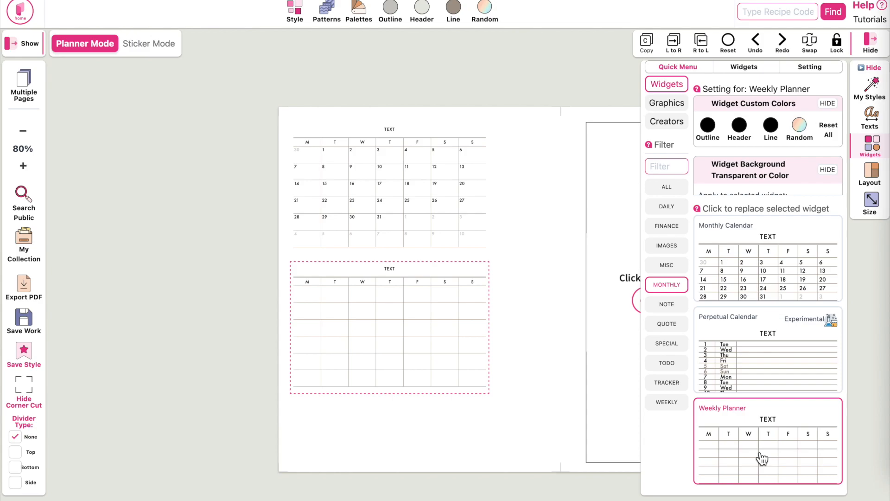
mouse_move(876, 209)
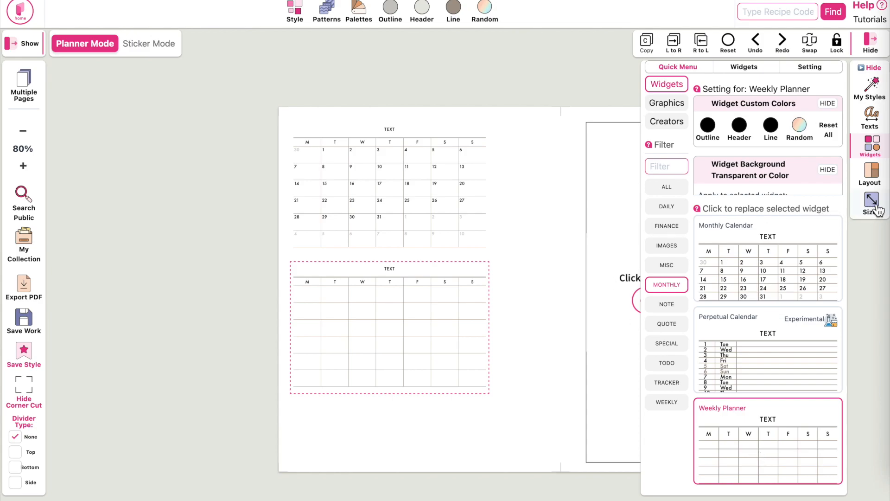
Filter sizes by 'planner card' and switch the planner to Planner Card 6x4.
left_click(870, 202)
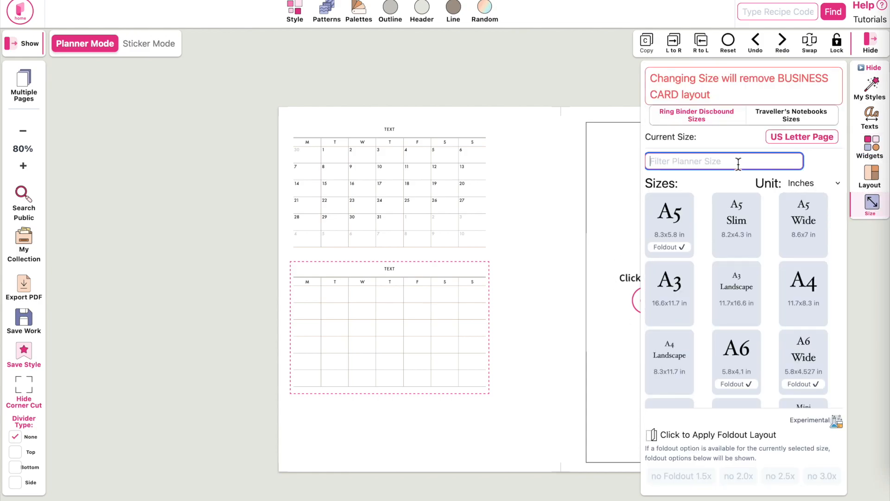
type("planner")
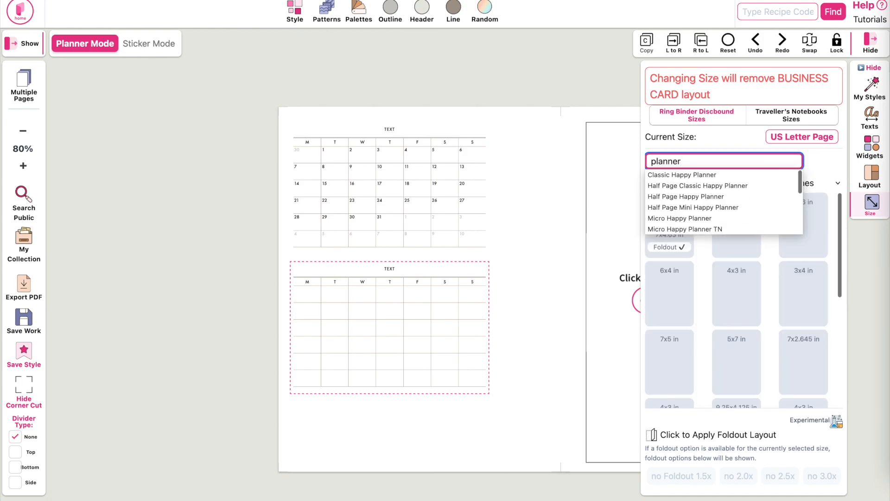
type("card")
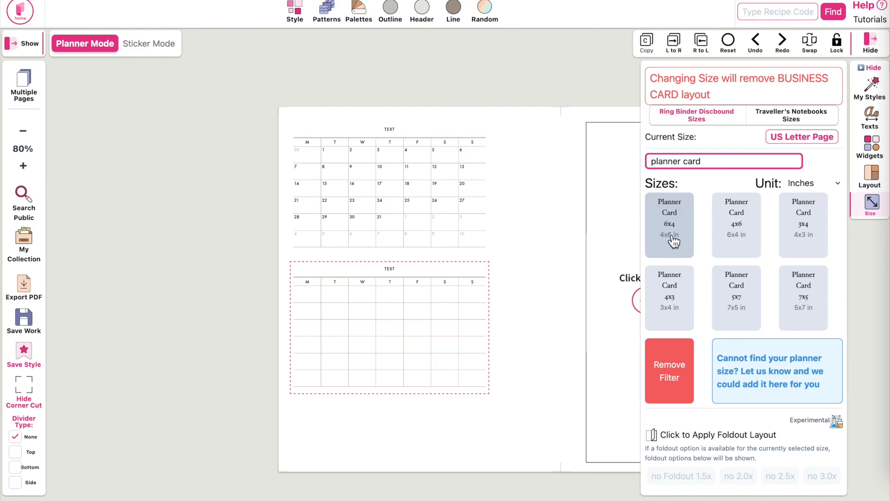
left_click(669, 223)
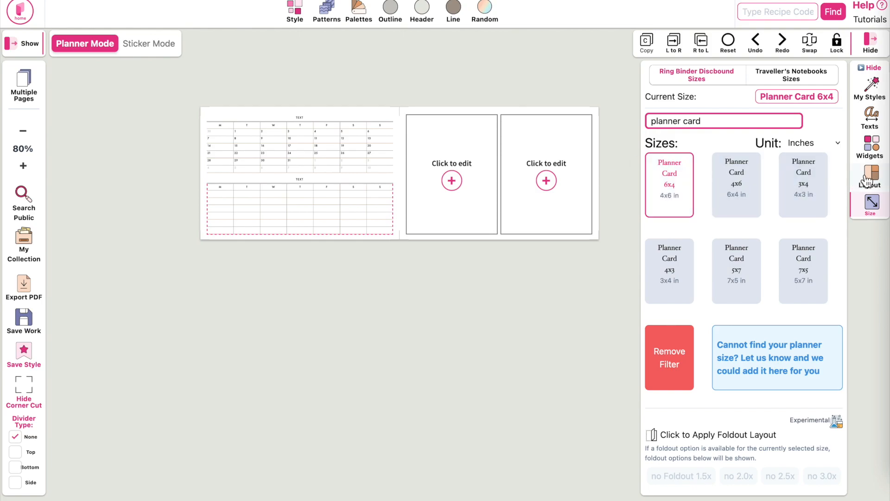
left_click(869, 179)
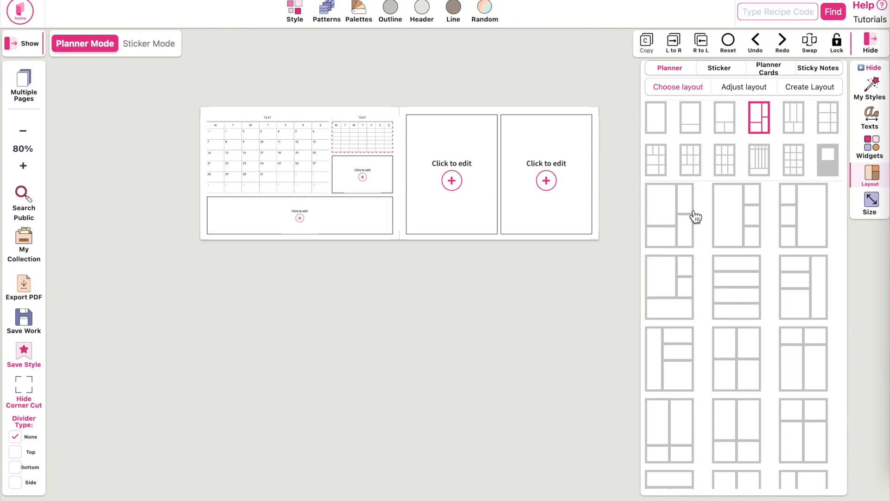
Apply the four-row strip layout to the right page.
left_click(736, 286)
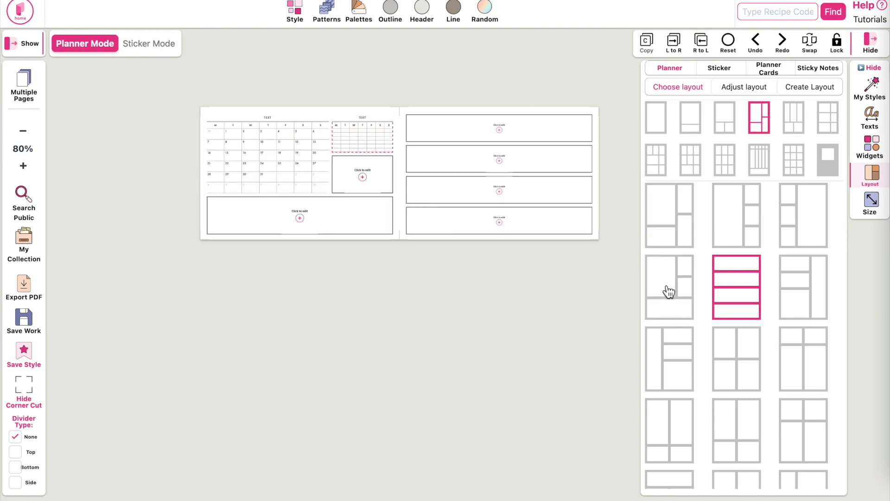
left_click(736, 287)
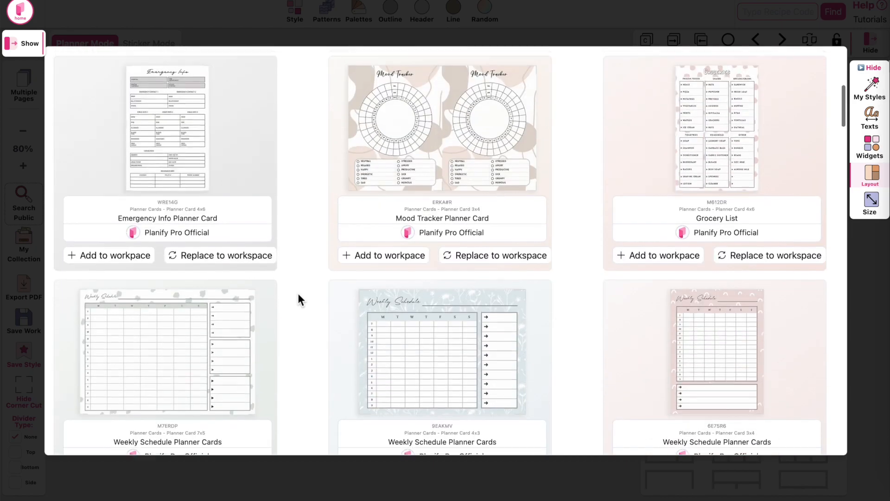
Find Inbox Tracker by Planify Pro Official and replace the workspace with it.
scroll("down", 3)
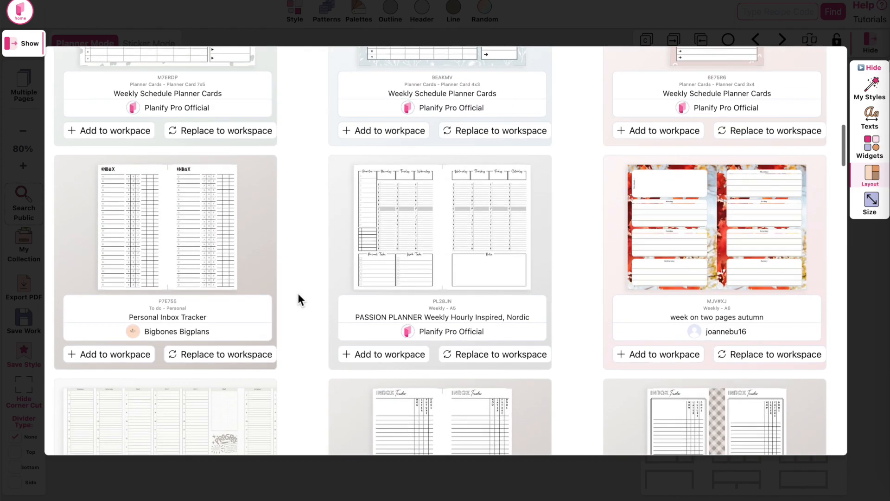
scroll("down", 3)
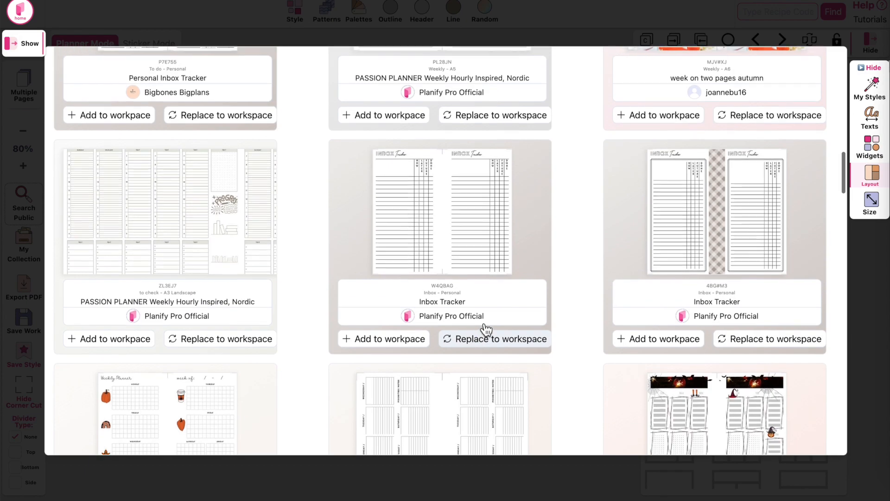
mouse_move(556, 205)
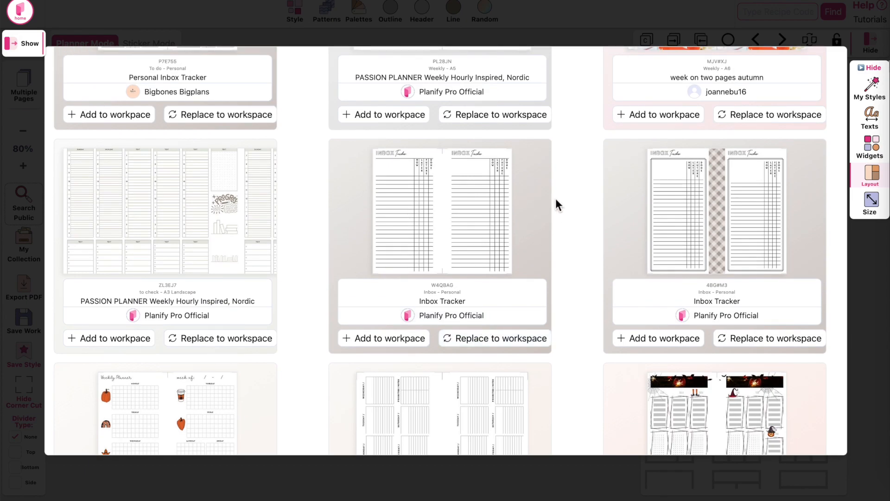
left_click(442, 210)
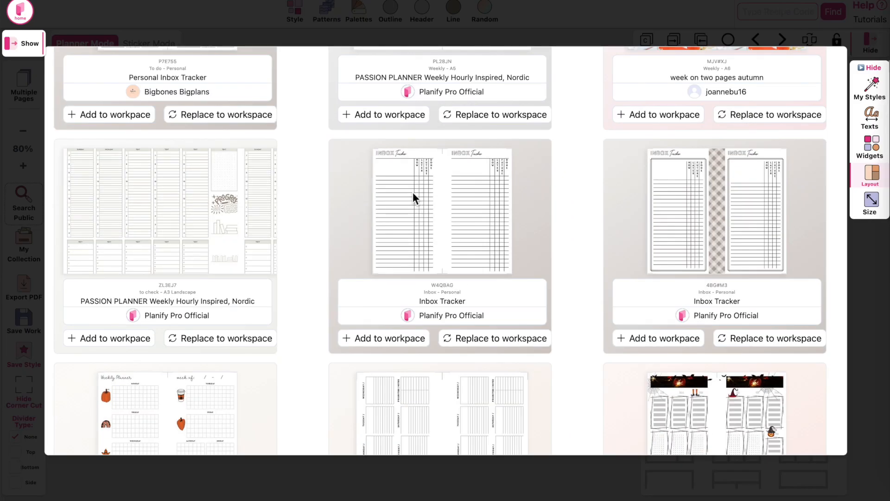
mouse_move(498, 354)
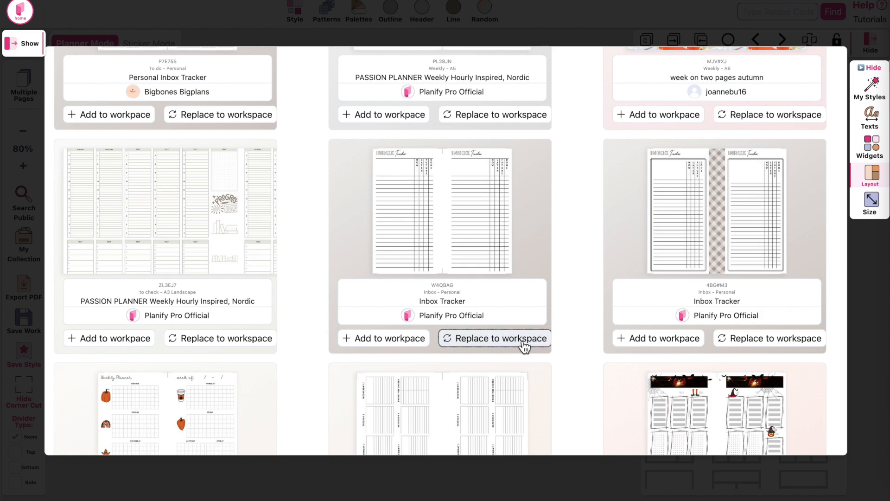
left_click(494, 338)
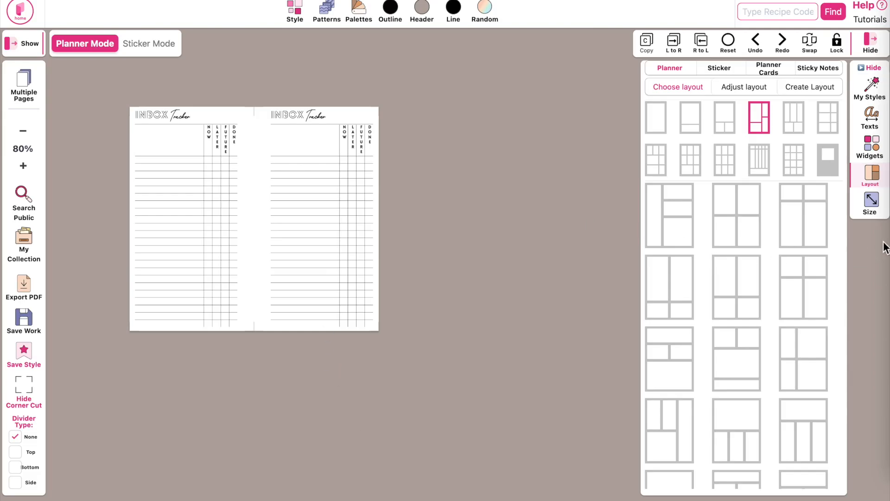
Filter sizes by 'planner ca' and resize the spread to Planner Card 4x6.
left_click(870, 202)
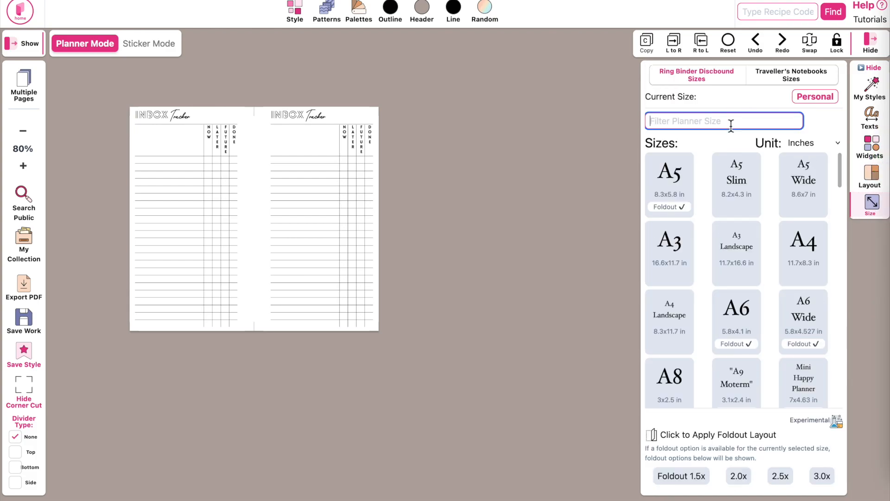
type("planner")
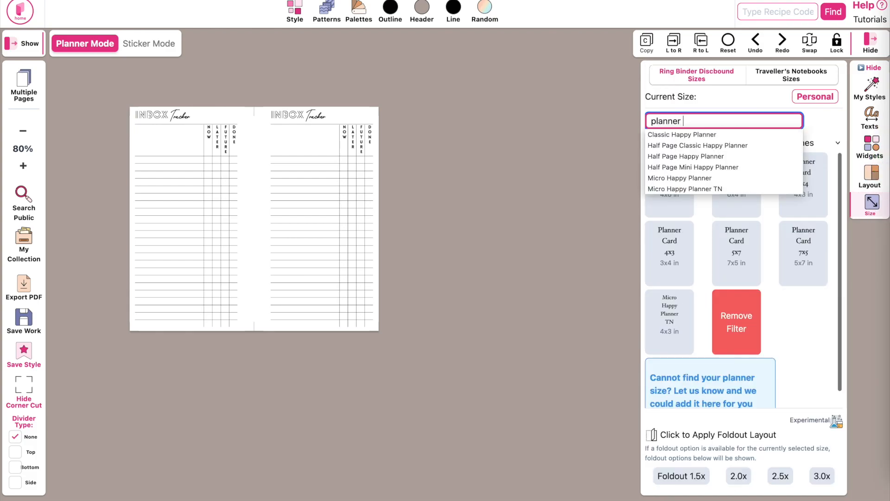
type("ca")
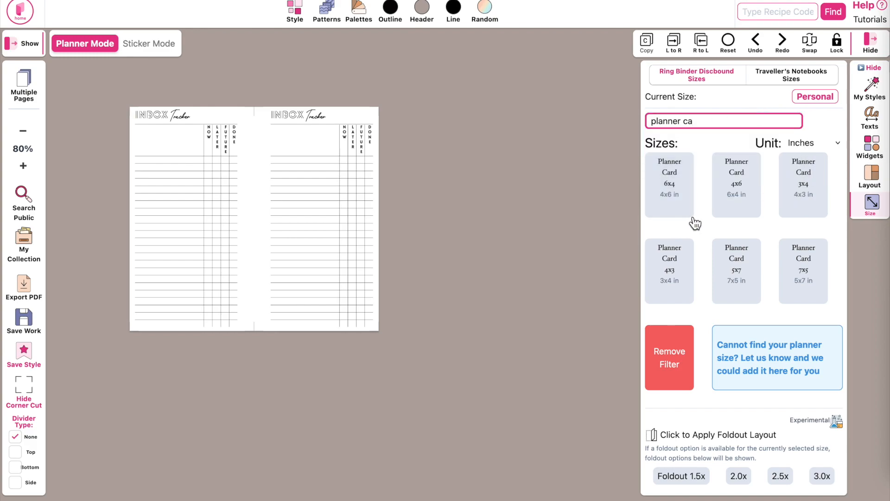
left_click(736, 183)
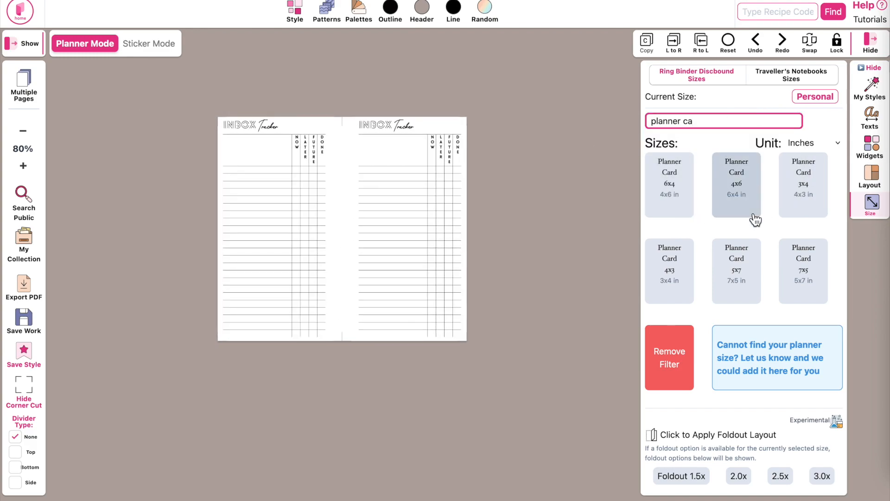
left_click(736, 184)
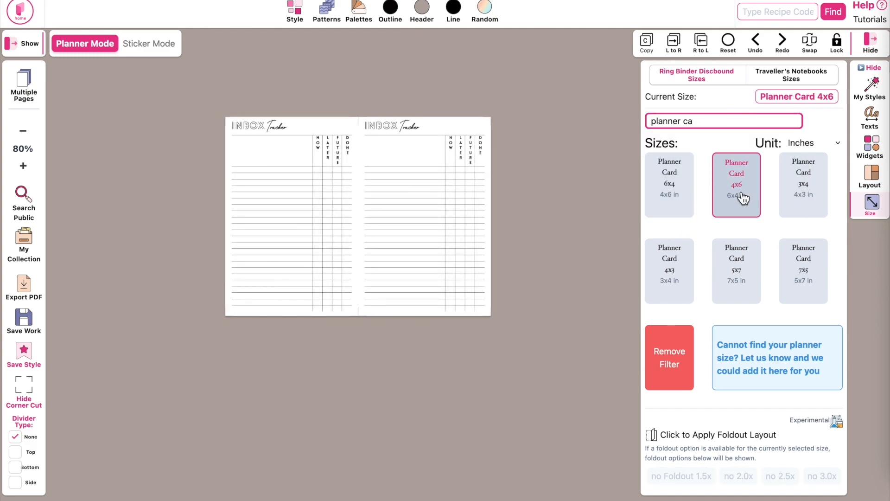
mouse_move(772, 273)
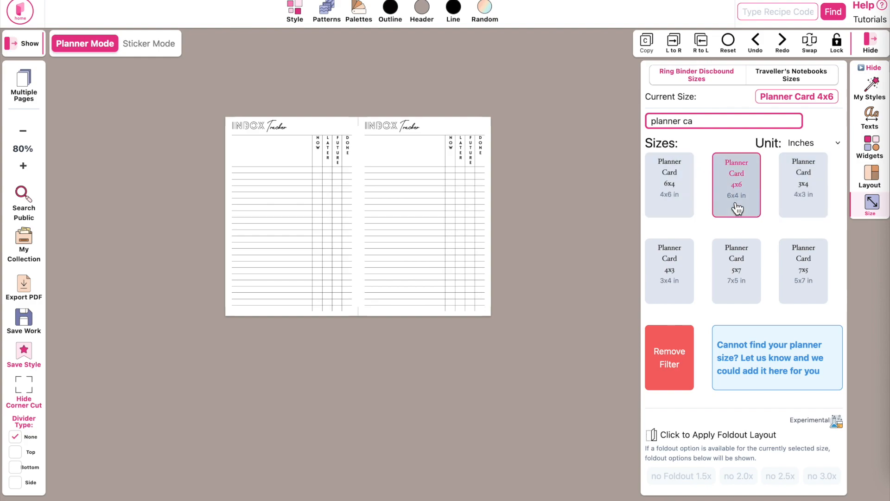
mouse_move(483, 225)
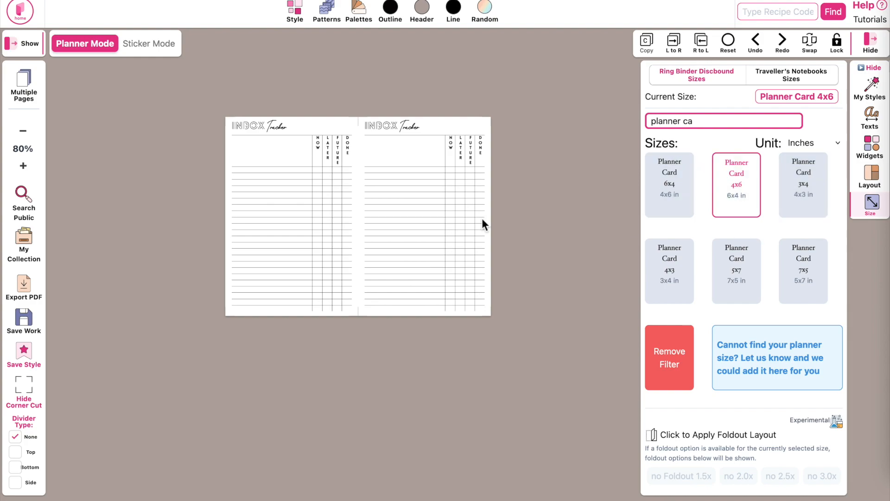
mouse_move(346, 301)
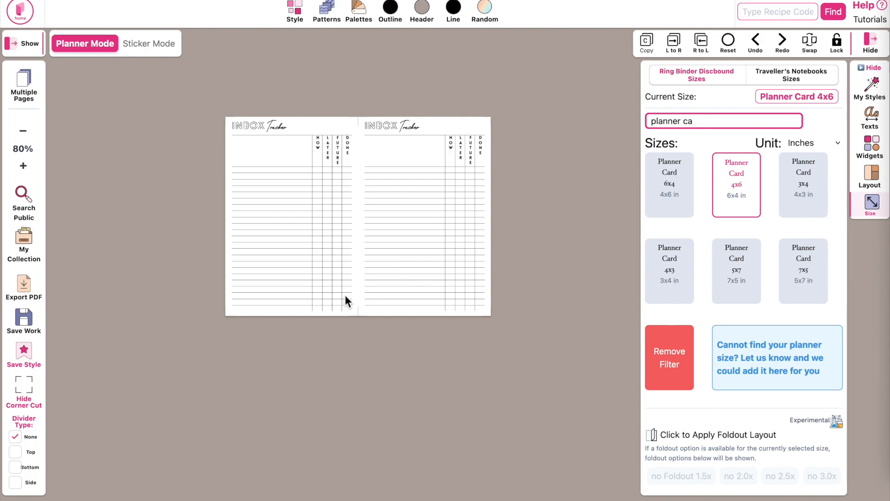
mouse_move(349, 151)
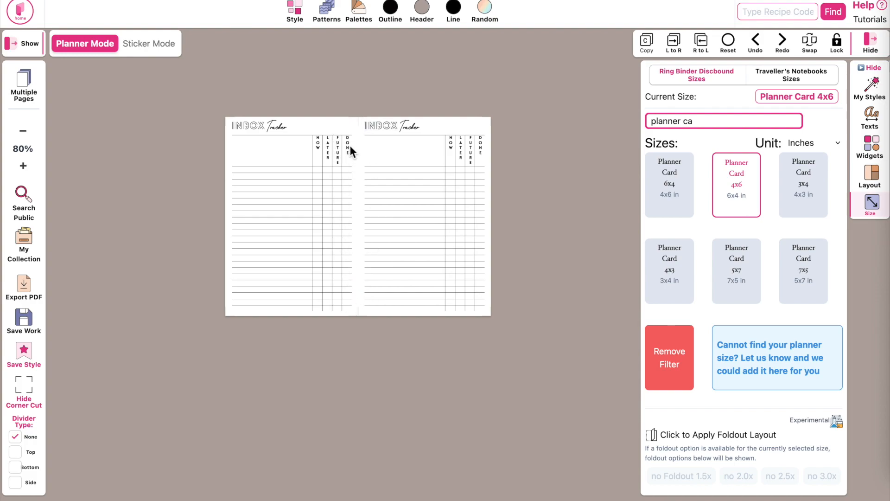
left_click(723, 120)
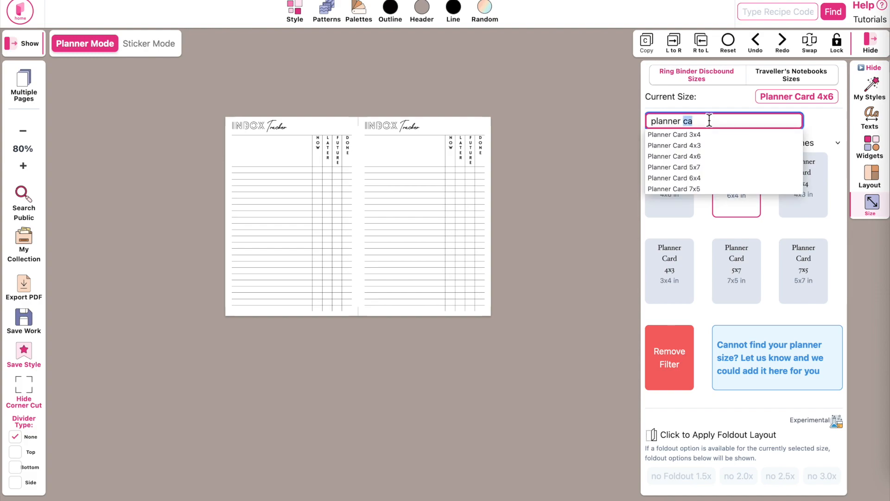
type("person")
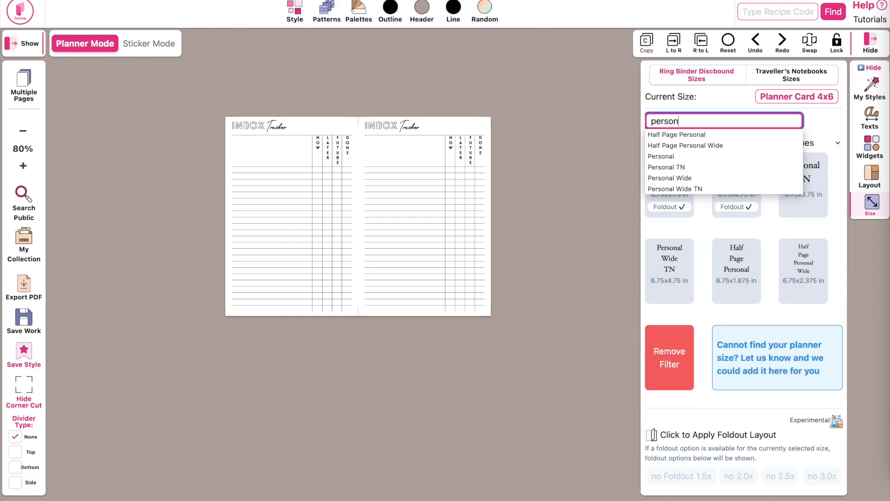
left_click(660, 156)
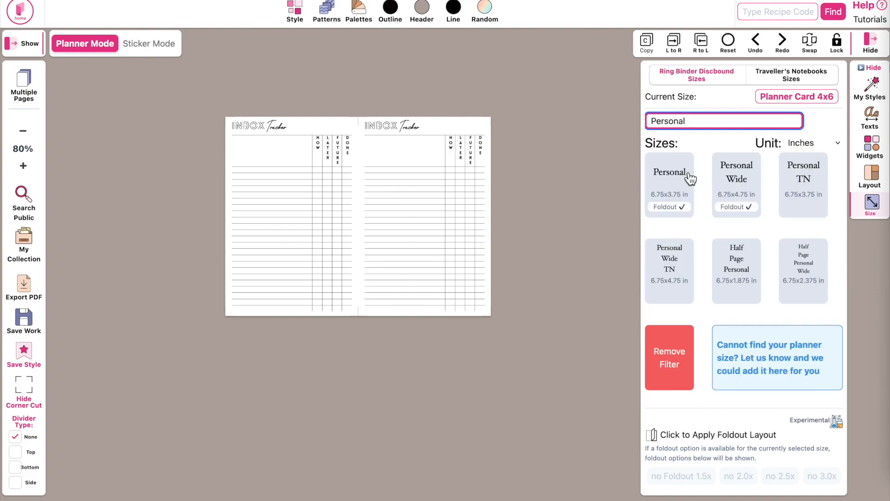
left_click(670, 173)
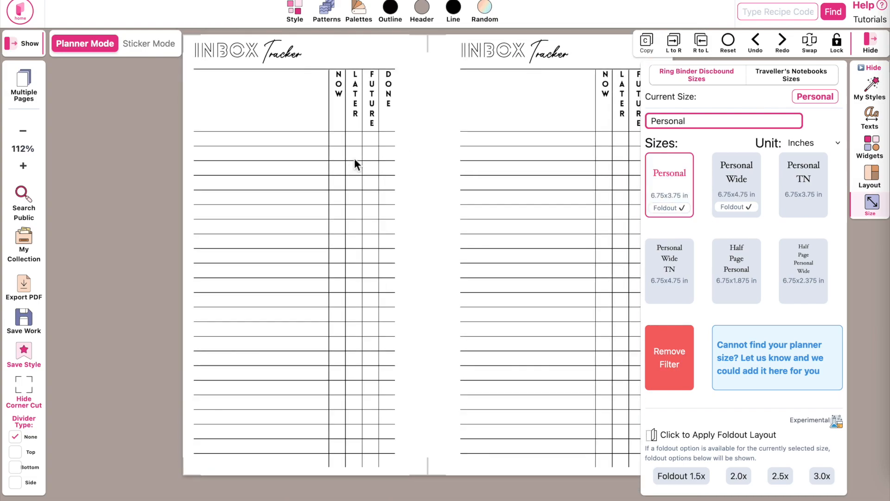
mouse_move(415, 295)
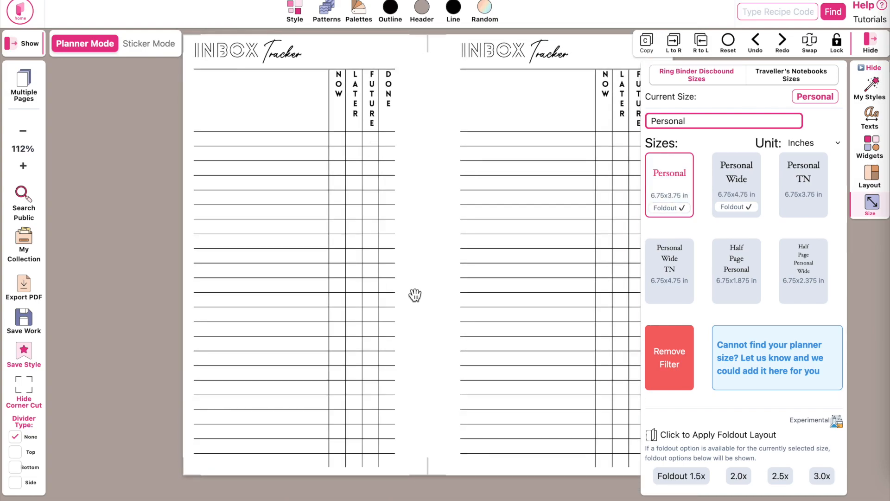
mouse_move(712, 157)
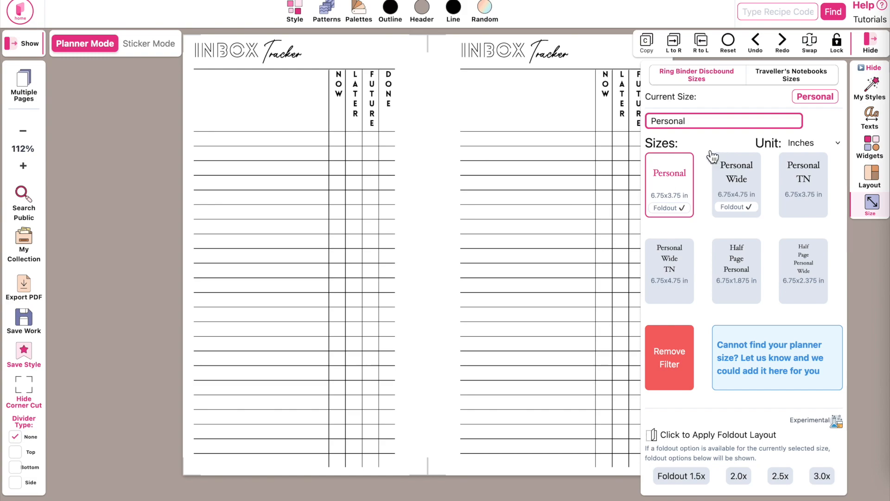
type("planner")
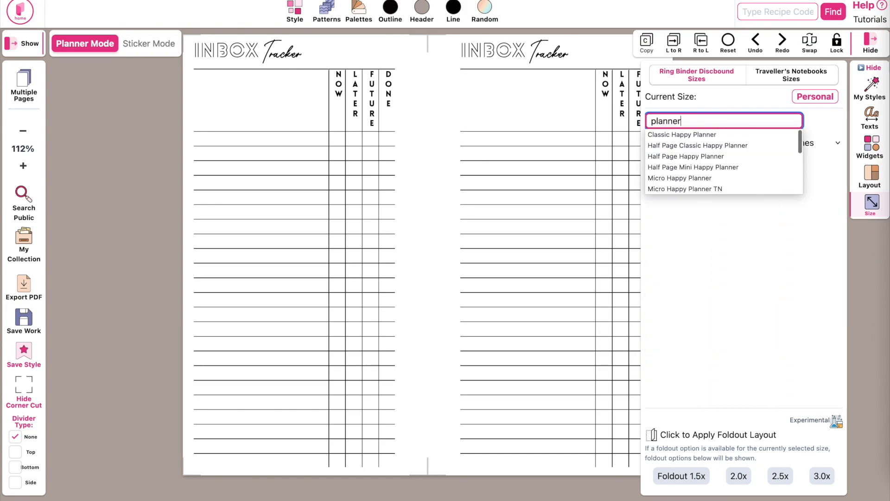
type("ca")
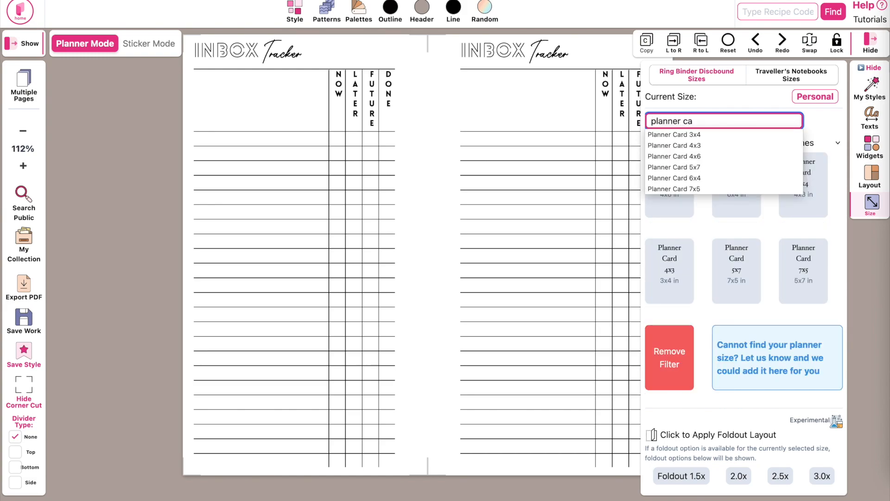
left_click(668, 184)
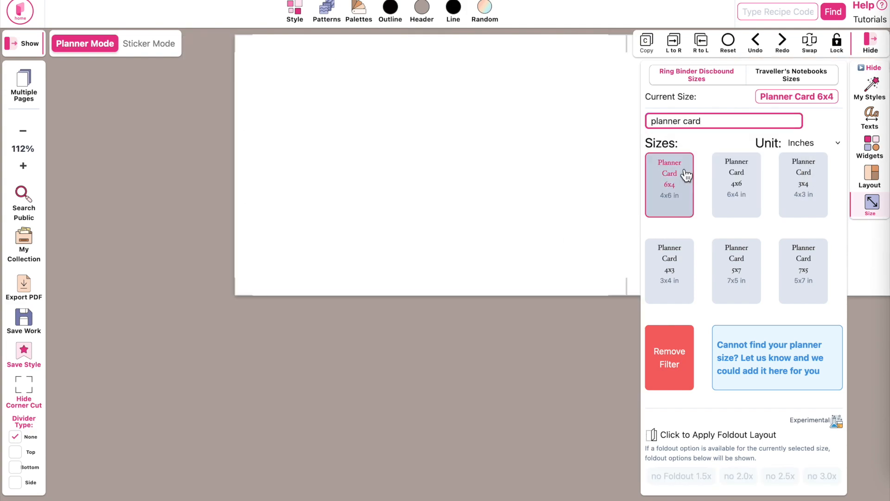
left_click(736, 185)
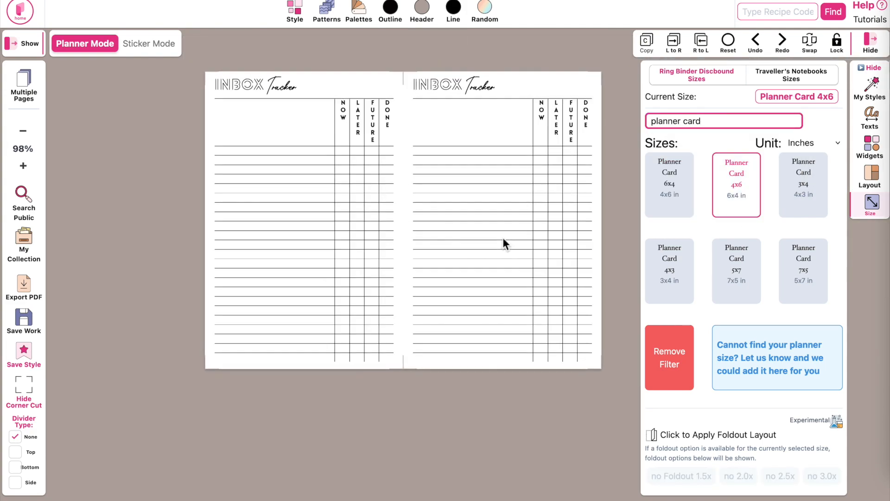
mouse_move(214, 346)
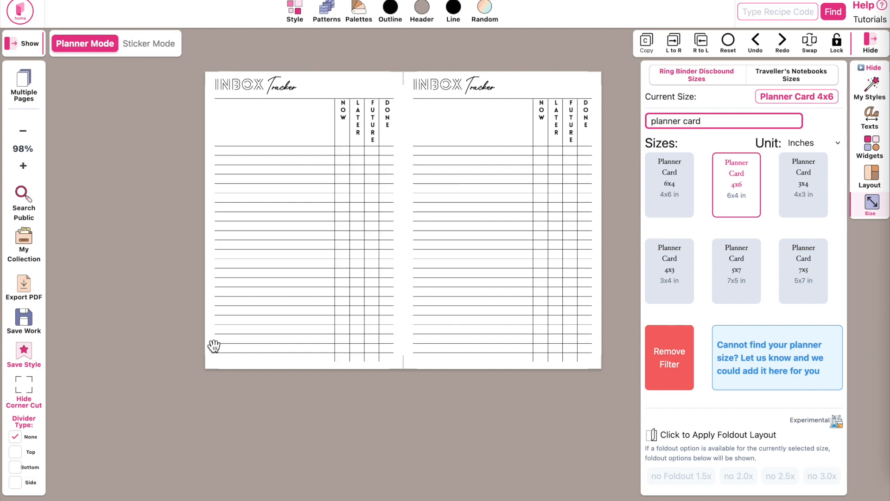
mouse_move(210, 191)
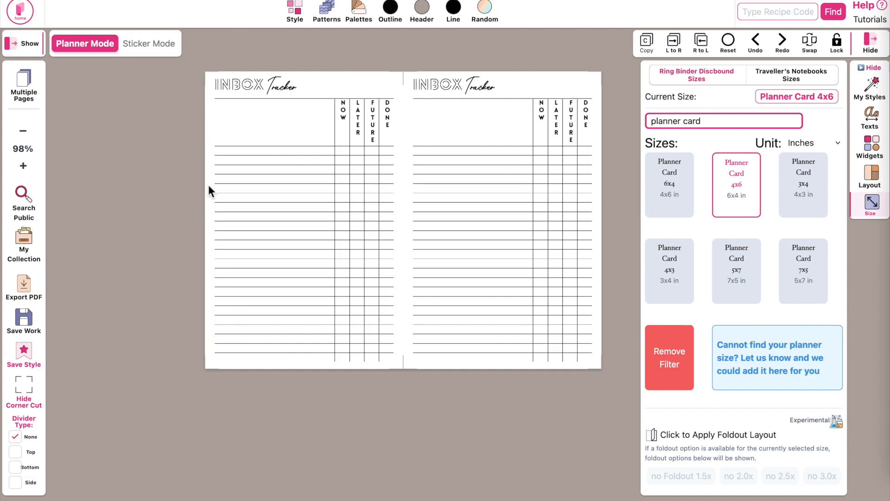
mouse_move(365, 358)
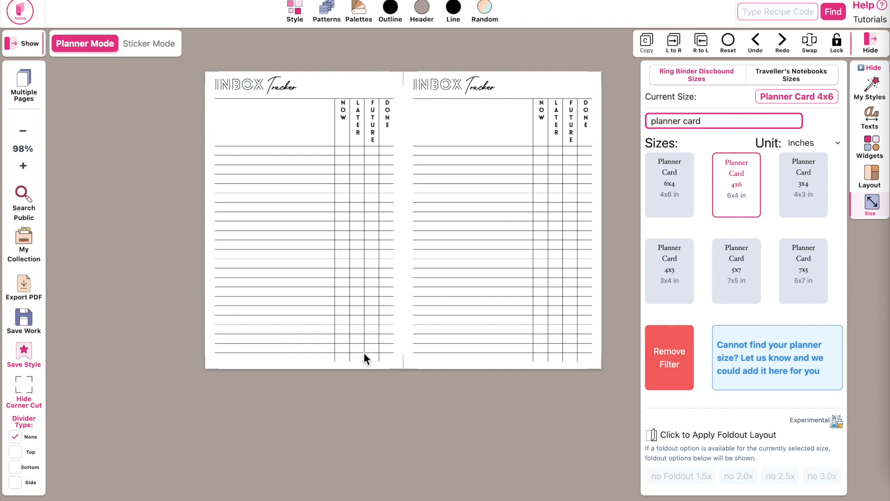
left_click(668, 270)
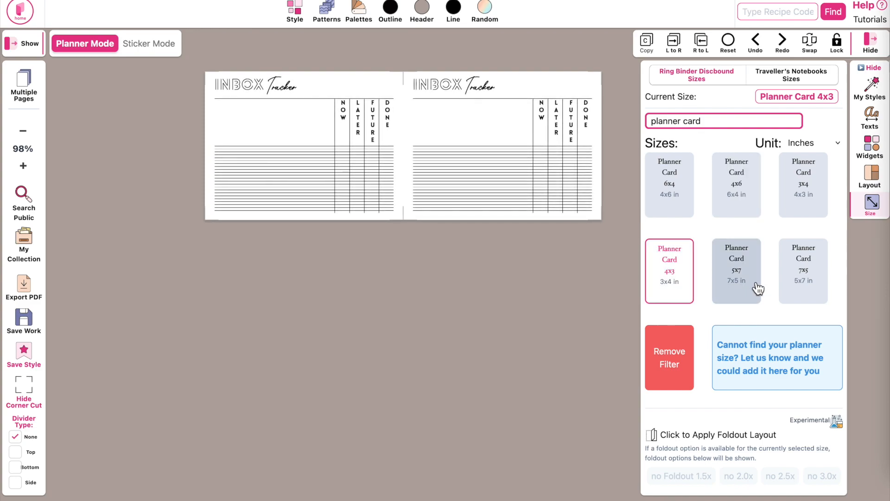
left_click(802, 271)
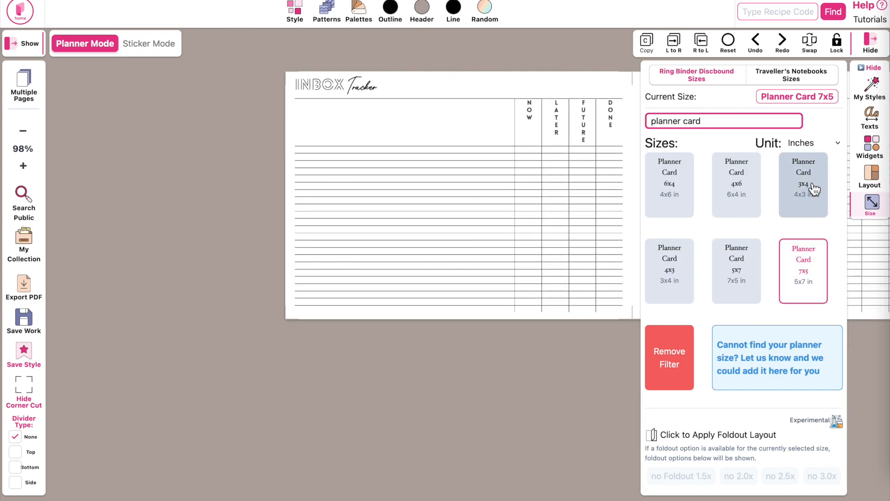
left_click(669, 184)
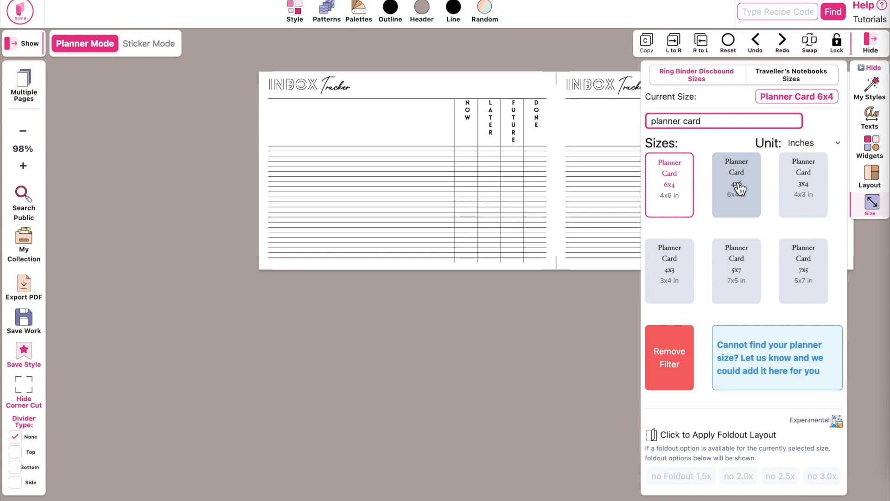
left_click(737, 184)
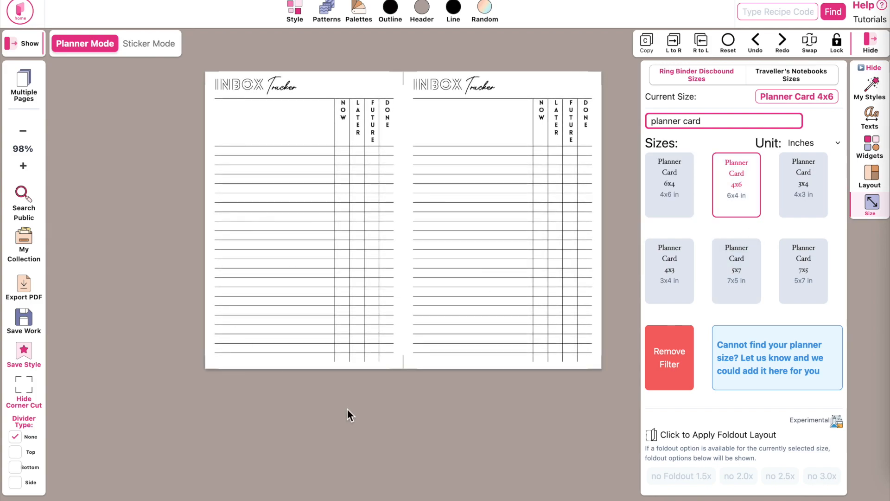
Generate a US Letter PDF of the 4x6 Inbox Tracker.
left_click(23, 285)
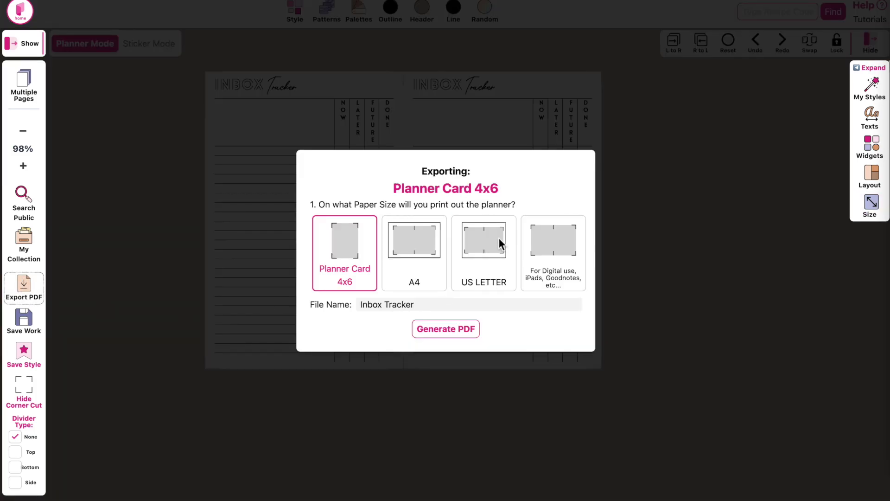
left_click(483, 253)
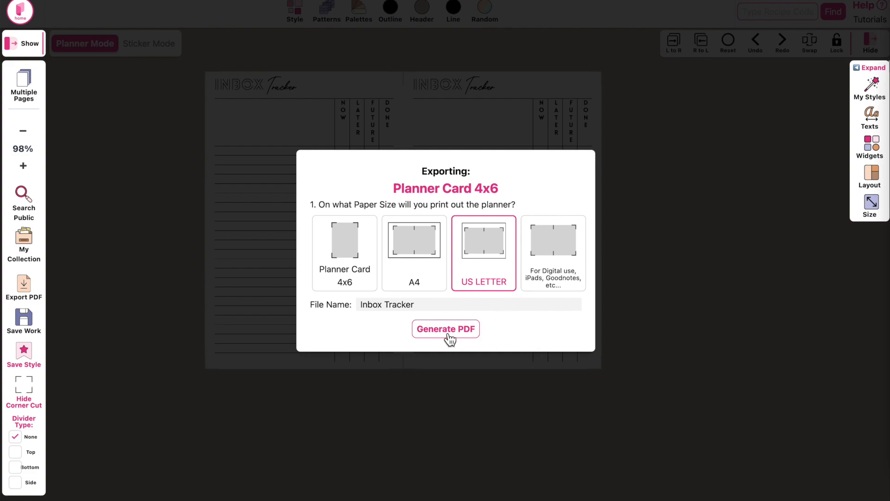
left_click(446, 328)
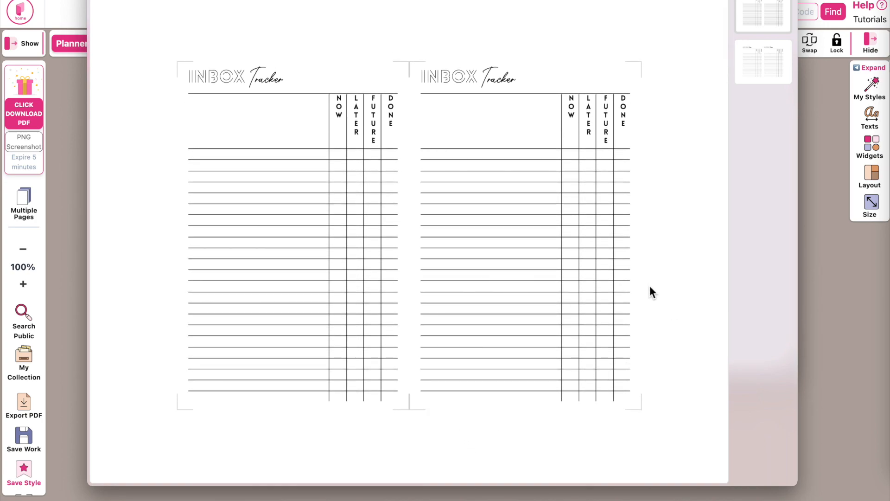
mouse_move(390, 238)
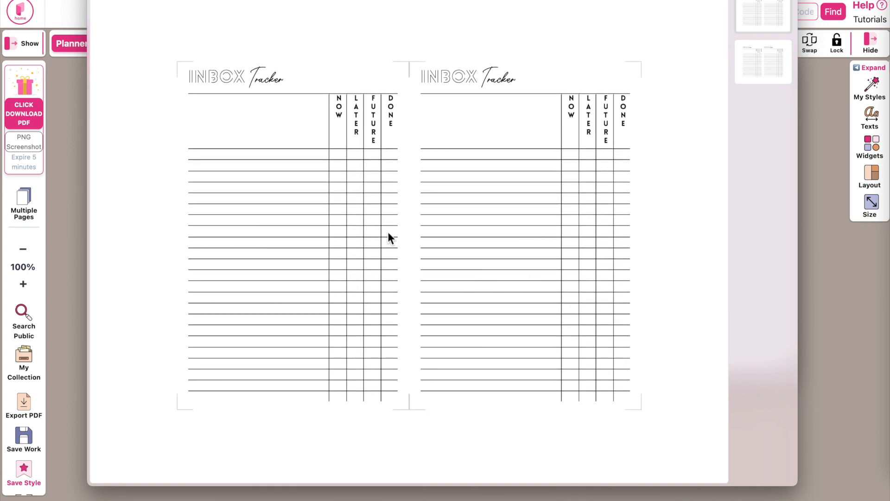
mouse_move(86, 3)
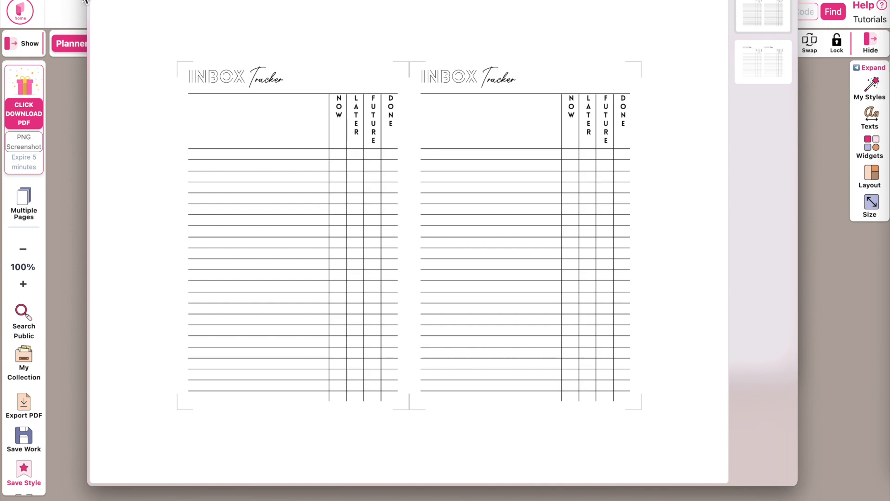
Switch to Planner Card 3x4 and generate a quadruple US Letter PDF.
left_click(870, 205)
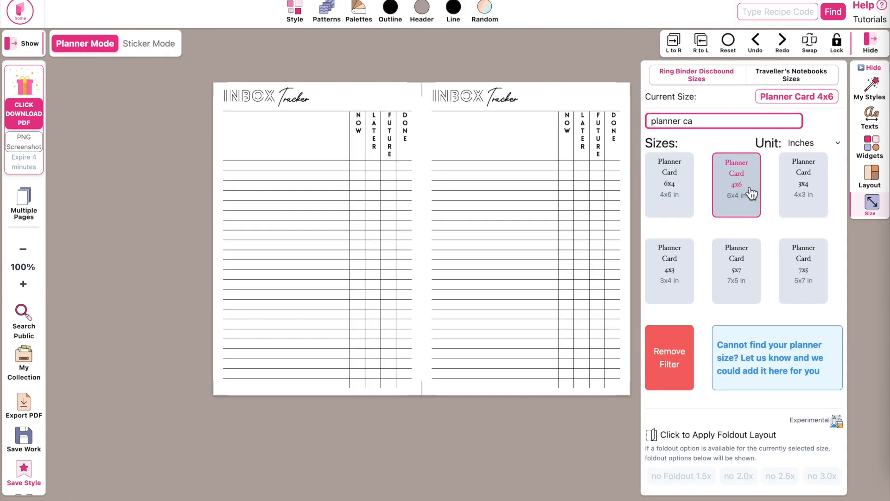
mouse_move(803, 250)
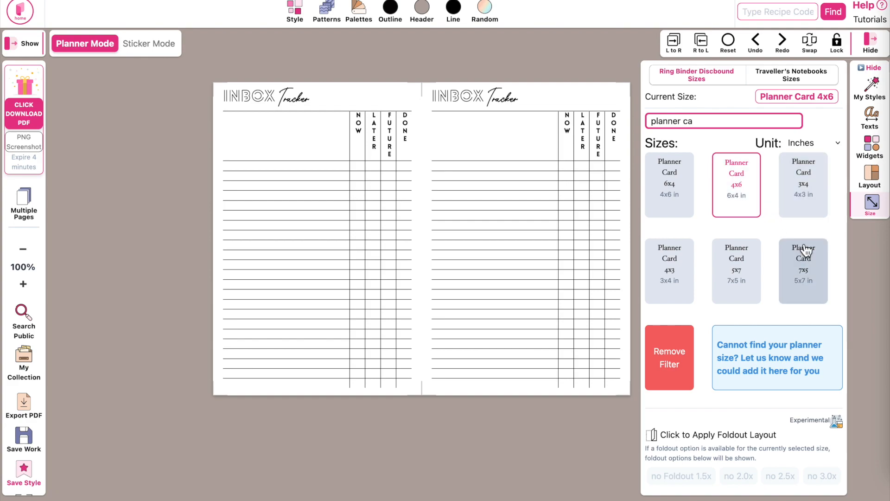
left_click(803, 184)
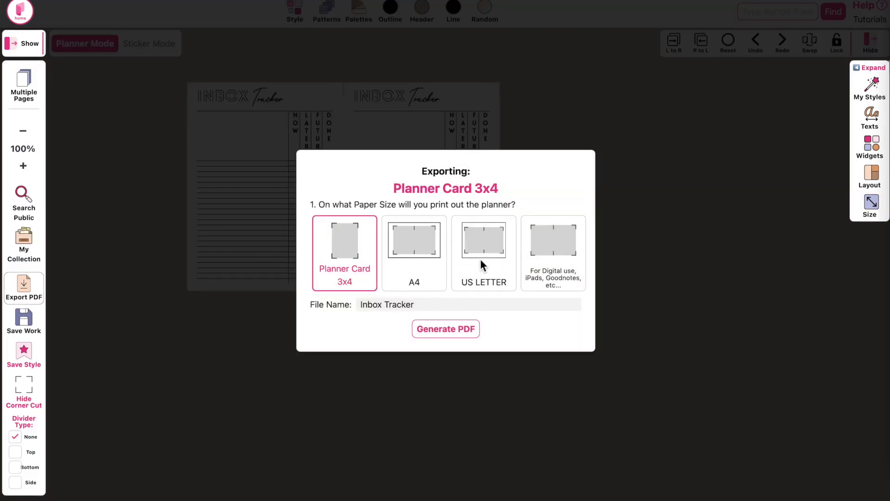
left_click(484, 240)
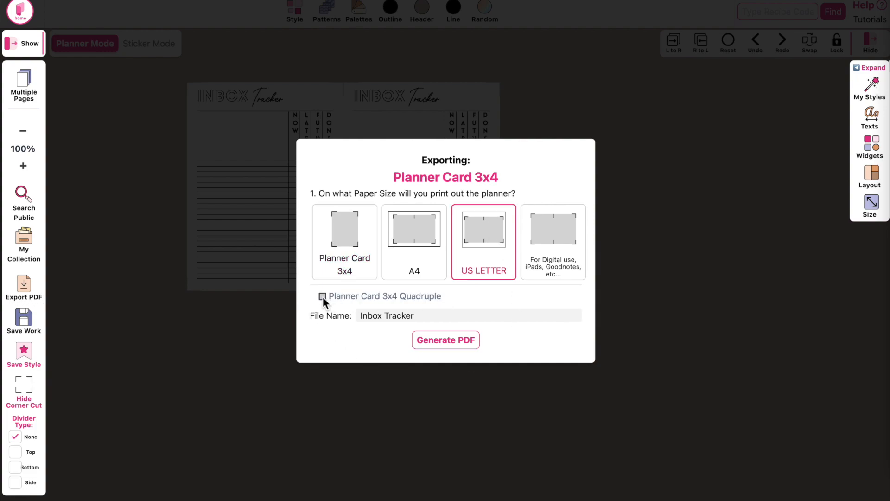
left_click(322, 296)
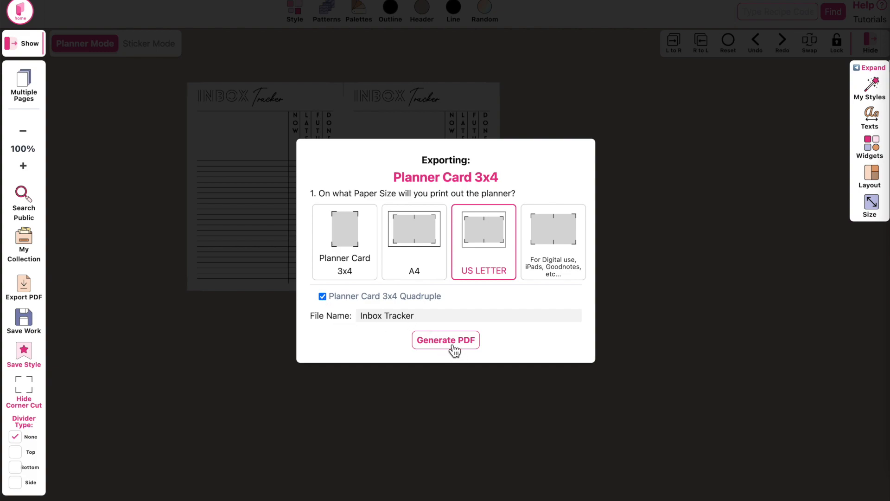
left_click(445, 339)
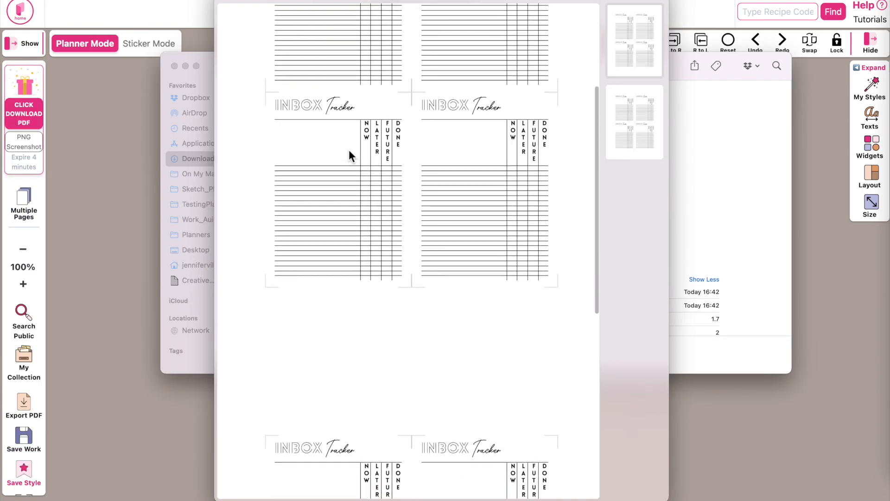
scroll("down", 3)
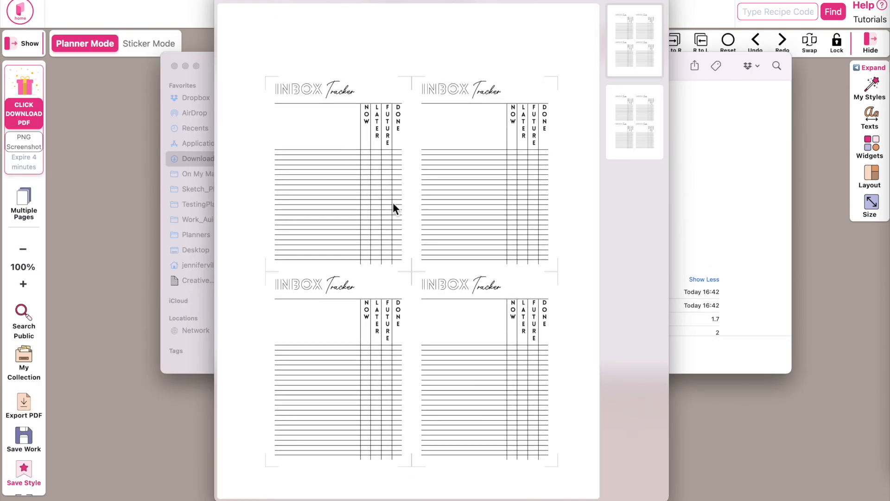
mouse_move(511, 271)
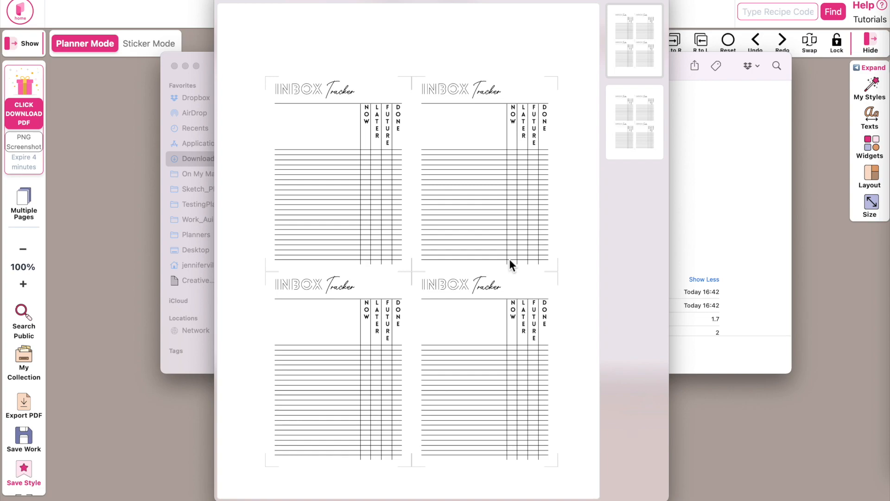
mouse_move(557, 413)
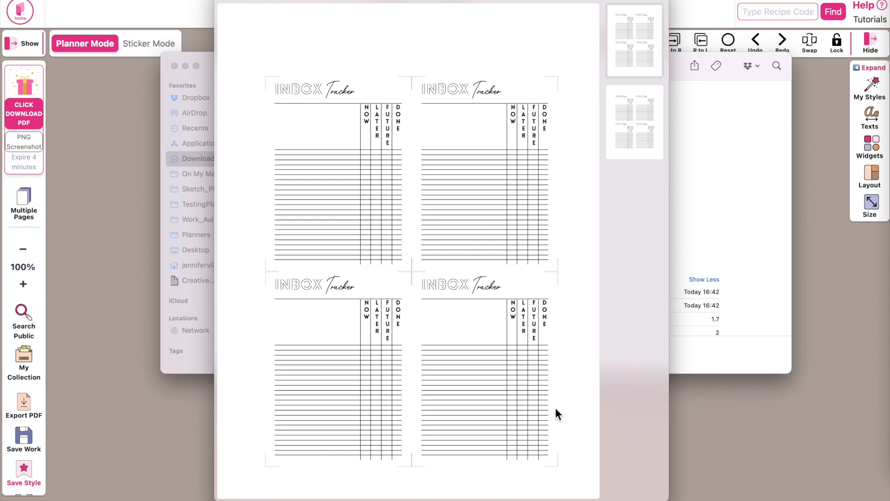
mouse_move(251, 243)
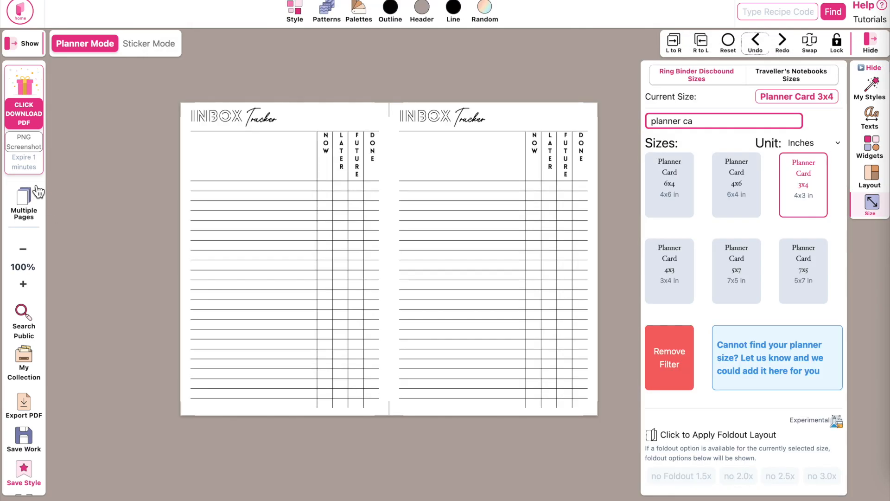
Load Christmas Gift List from My Collection and resize it to Planner Card 4x6.
left_click(23, 364)
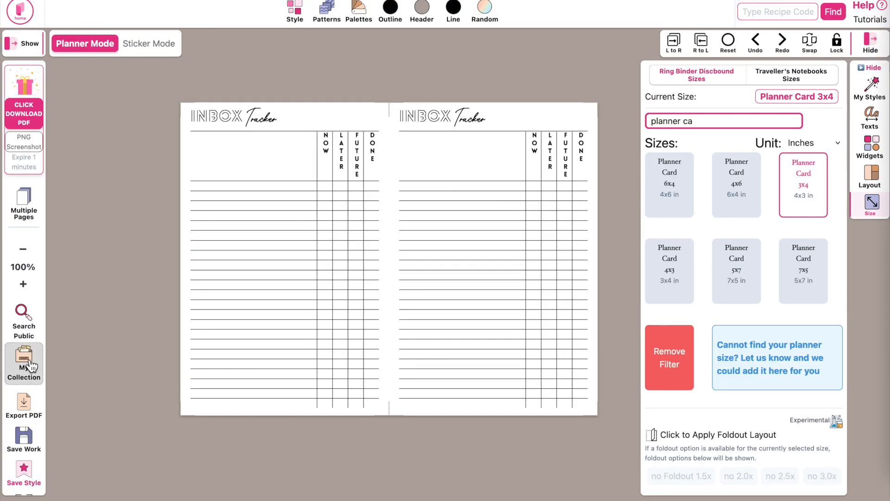
left_click(23, 369)
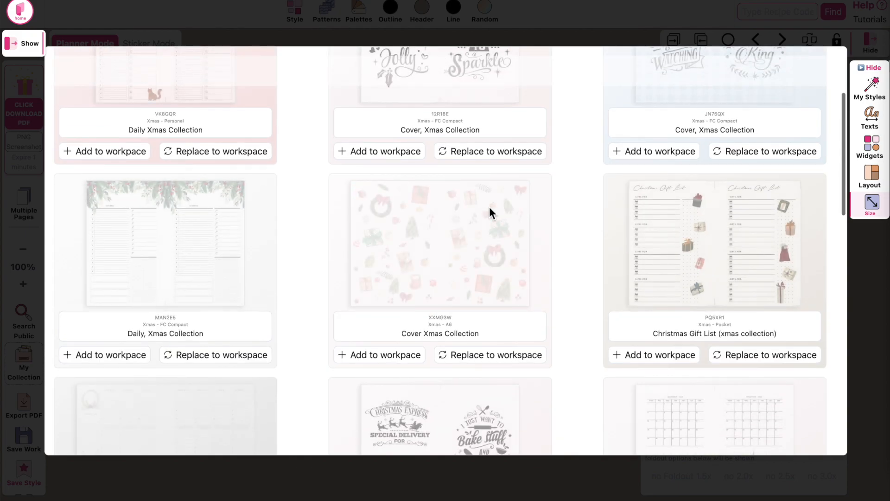
scroll("down", 3)
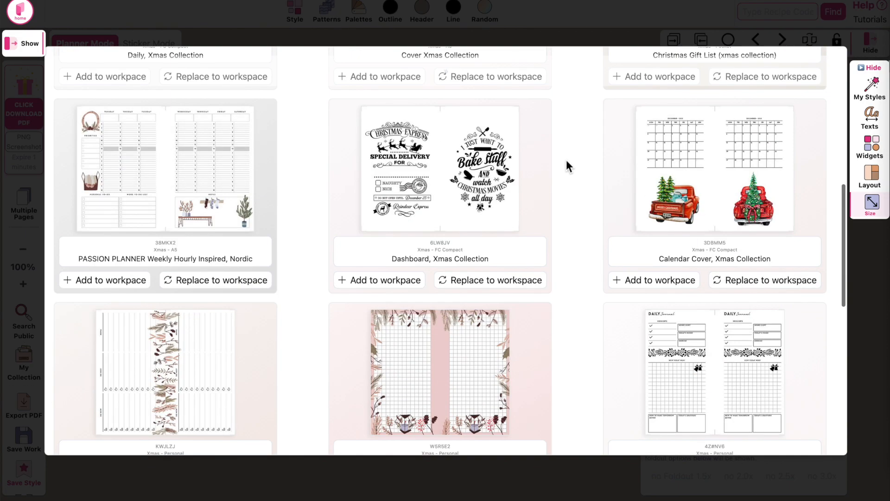
scroll("up", 3)
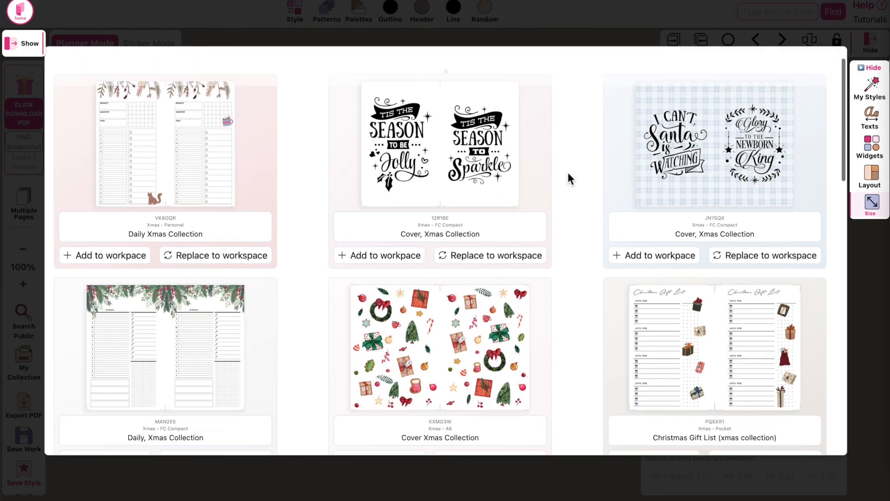
scroll("down", 3)
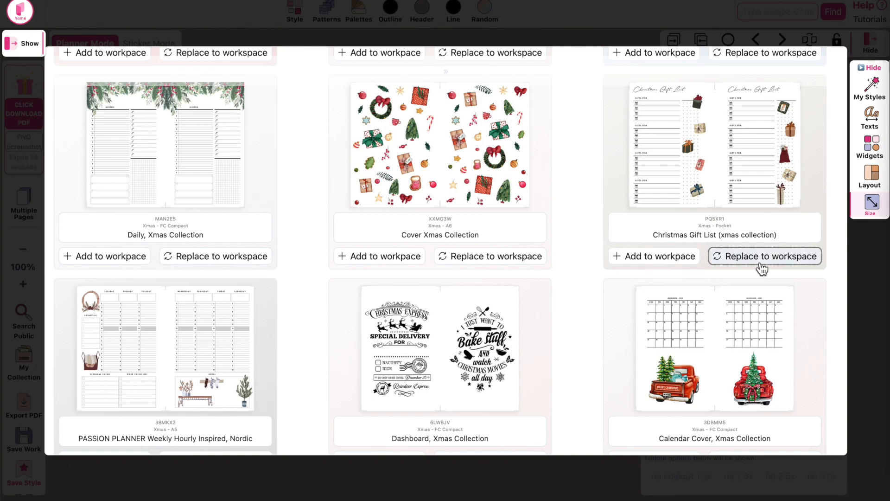
left_click(764, 255)
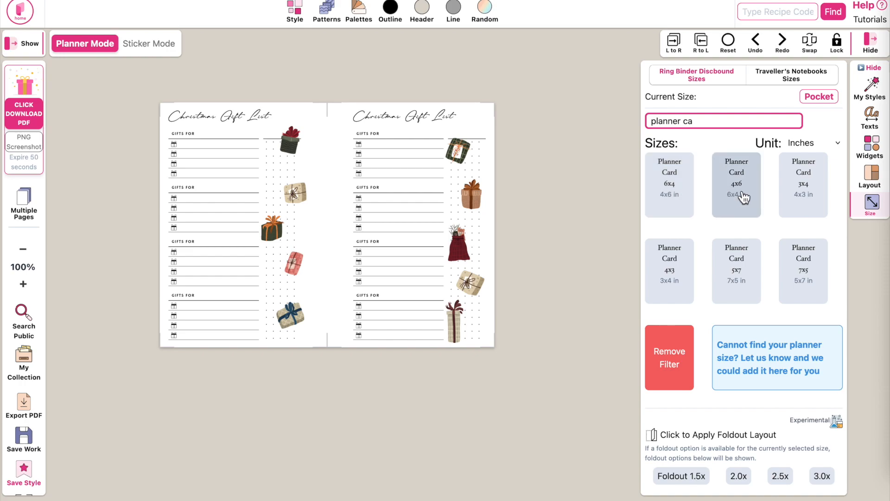
left_click(736, 185)
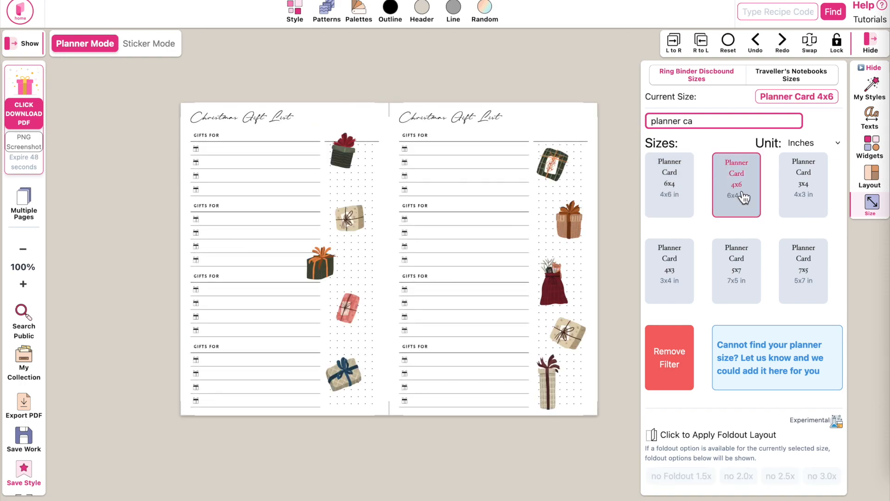